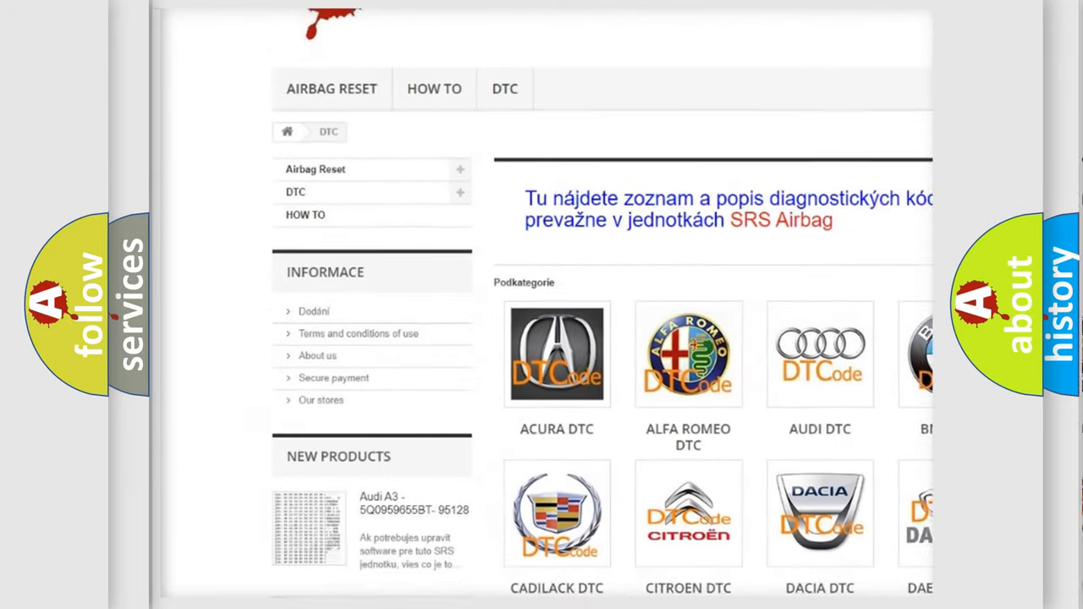
Scroll down through the list of B diagnostic codes such as B1053 and B1081:07.
scroll(down, 3)
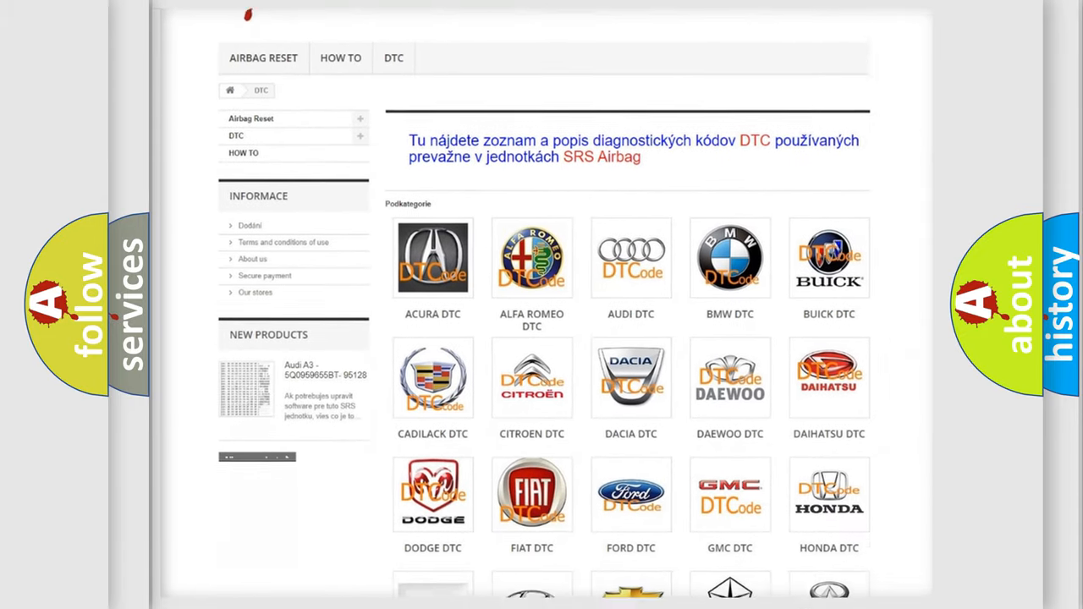
scroll(down, 3)
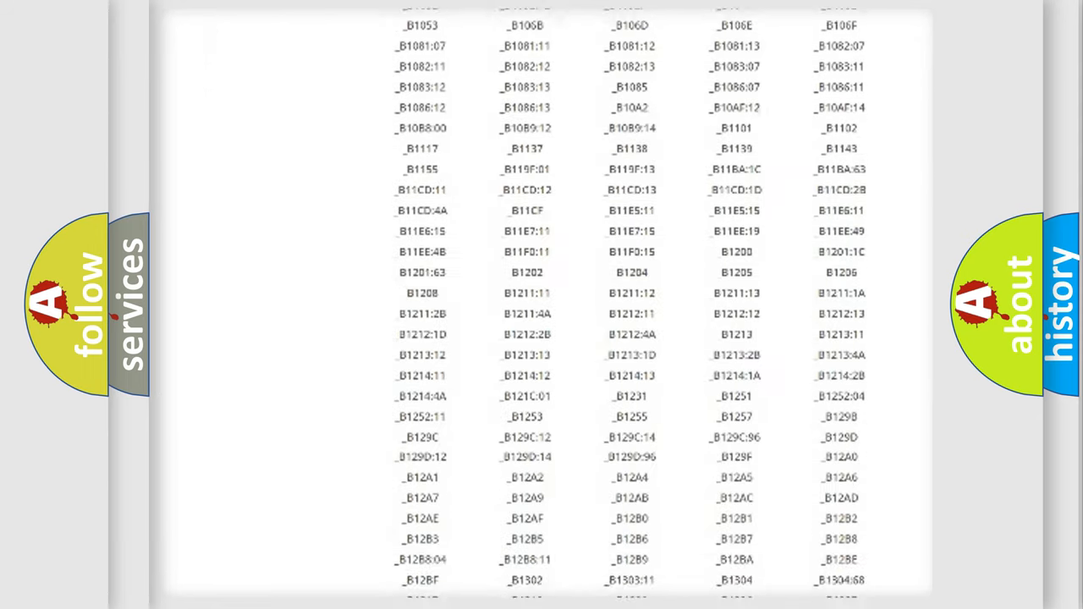
scroll(down, 3)
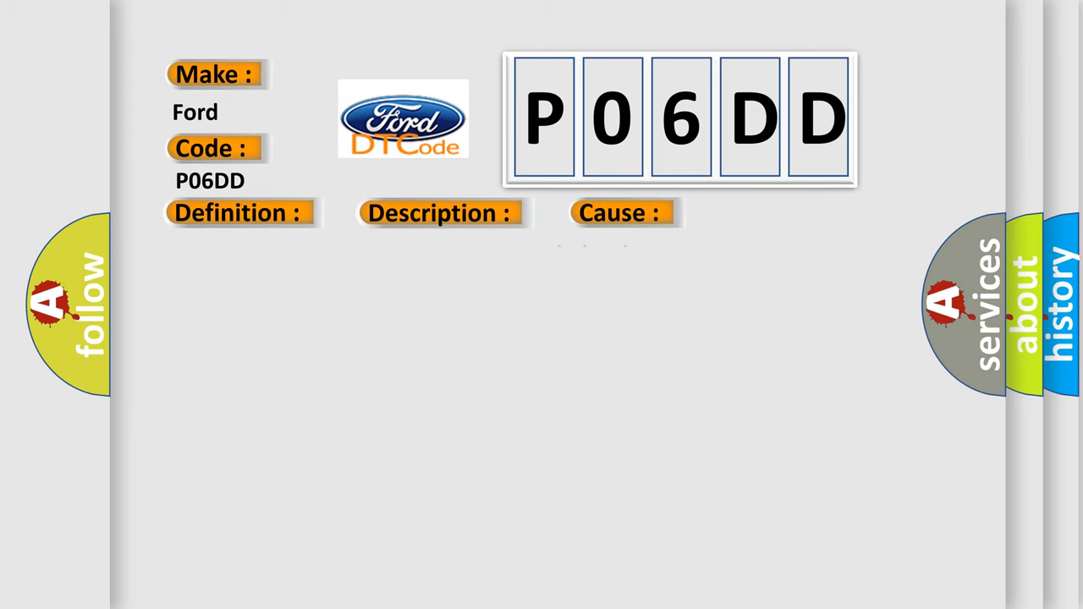
Reveal the P06DD definition: supervised periodic transmitter module availability message not received.
click(238, 213)
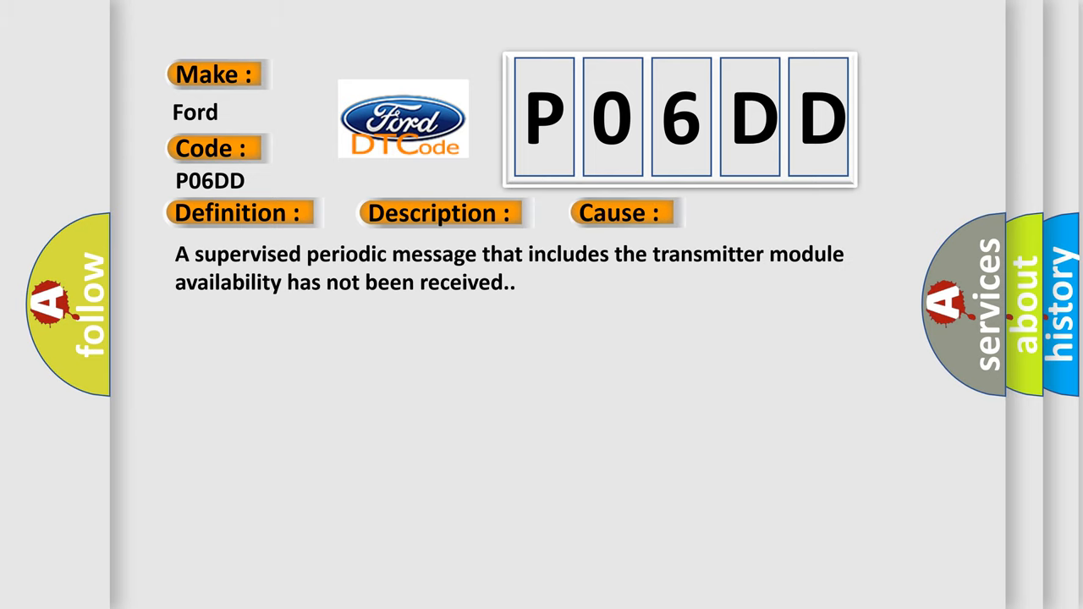